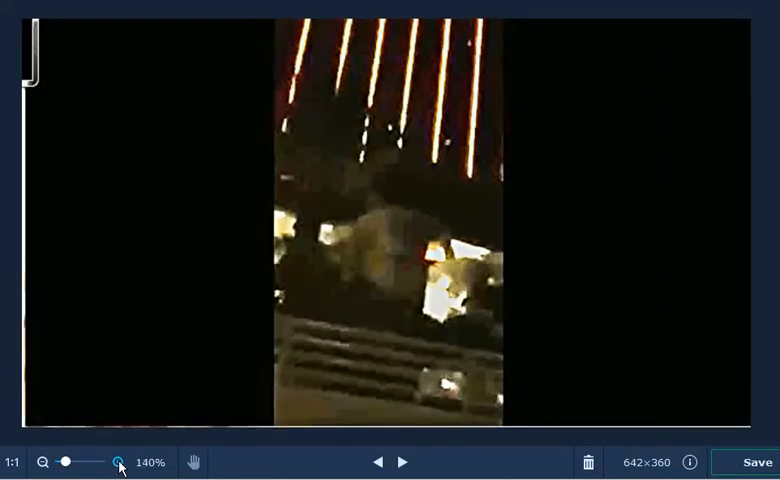
Zoom into the dark night-scene screenshot with the zoom-in magnifier
left_click(117, 462)
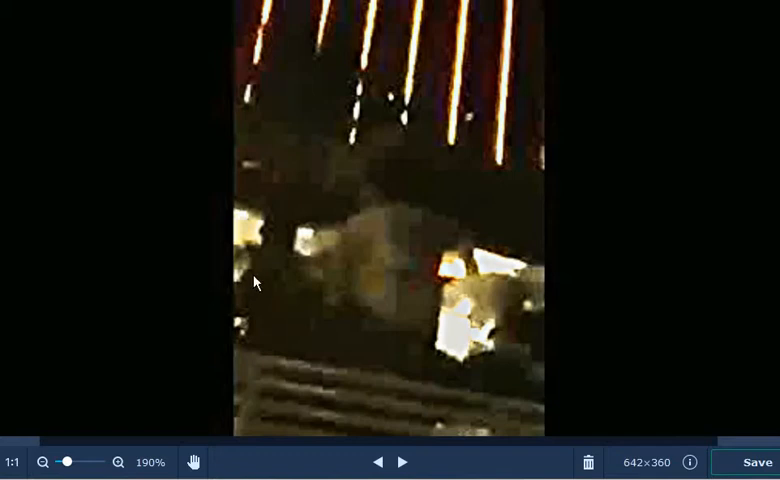
mouse_move(286, 300)
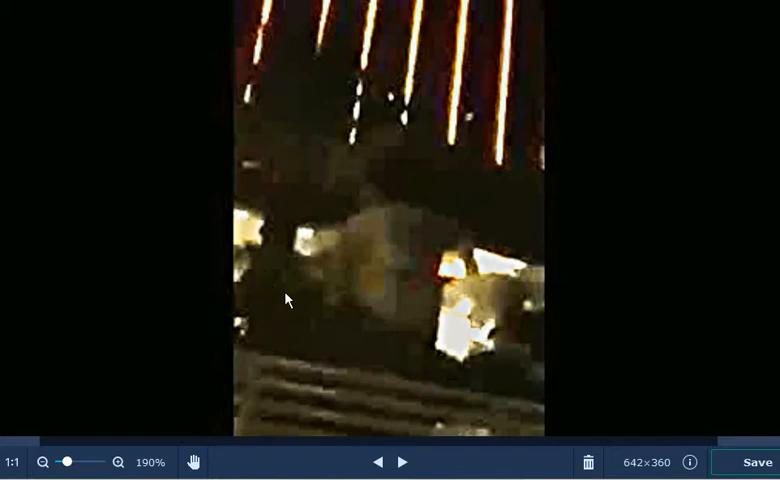
mouse_move(274, 263)
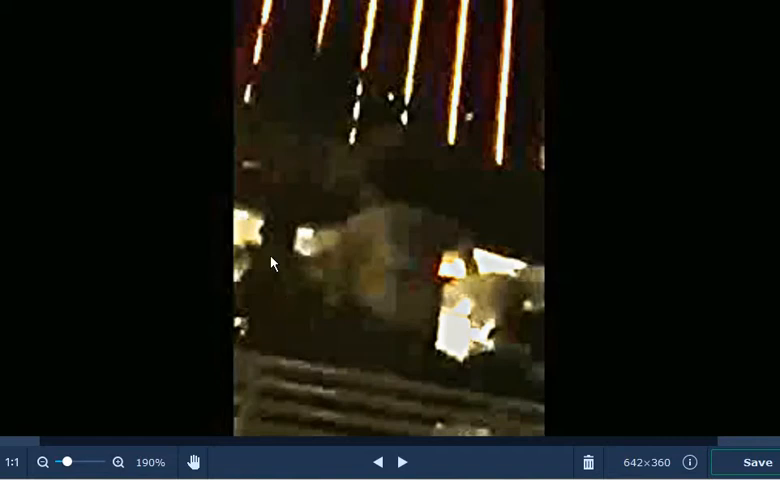
mouse_move(345, 330)
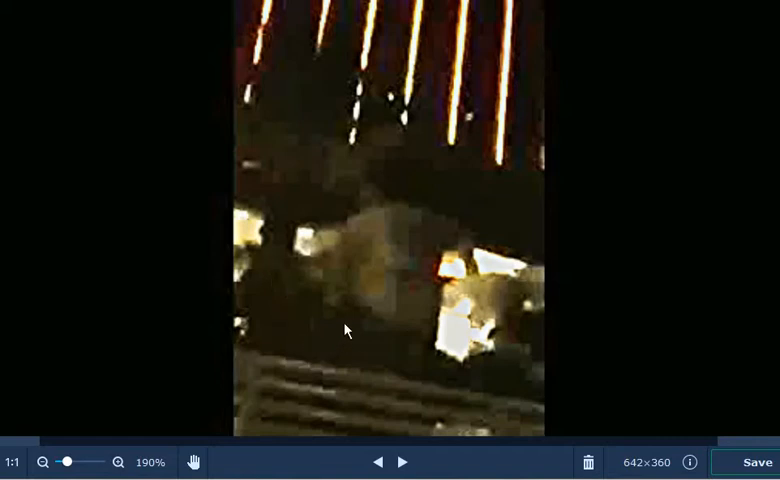
mouse_move(361, 321)
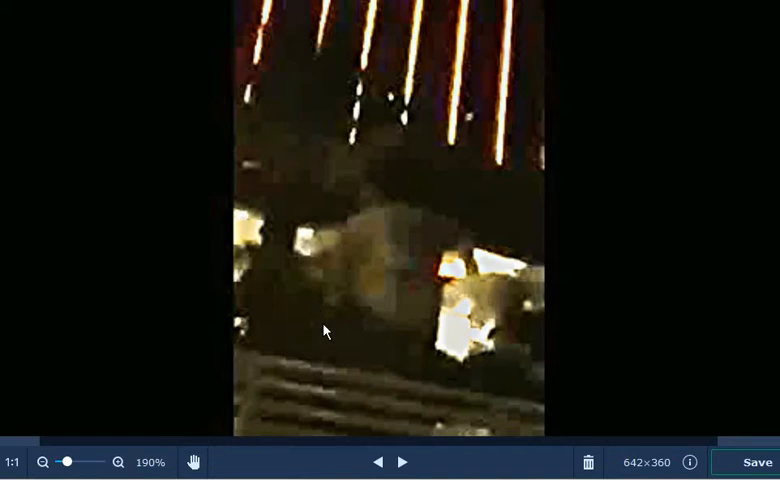
mouse_move(410, 363)
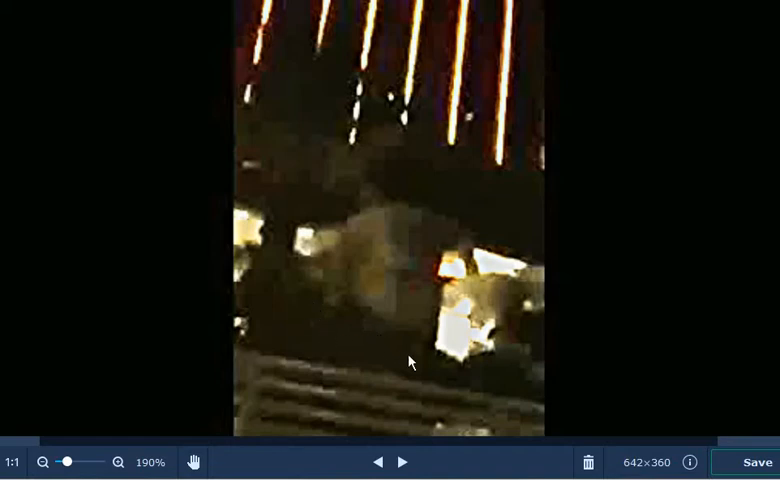
mouse_move(430, 342)
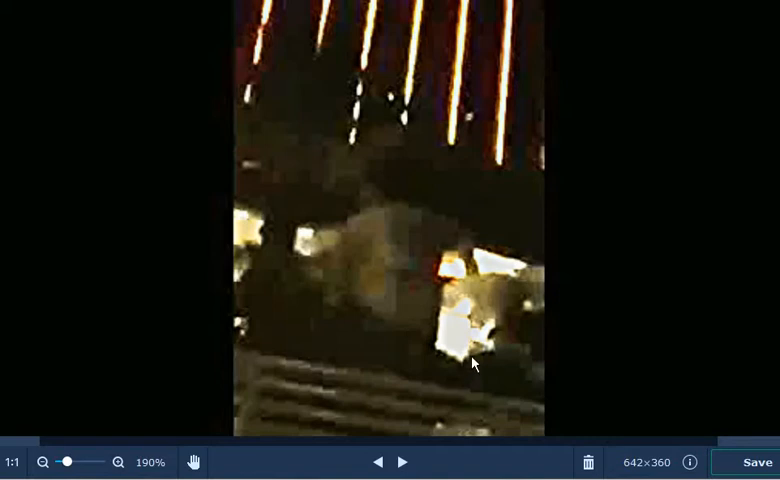
mouse_move(505, 348)
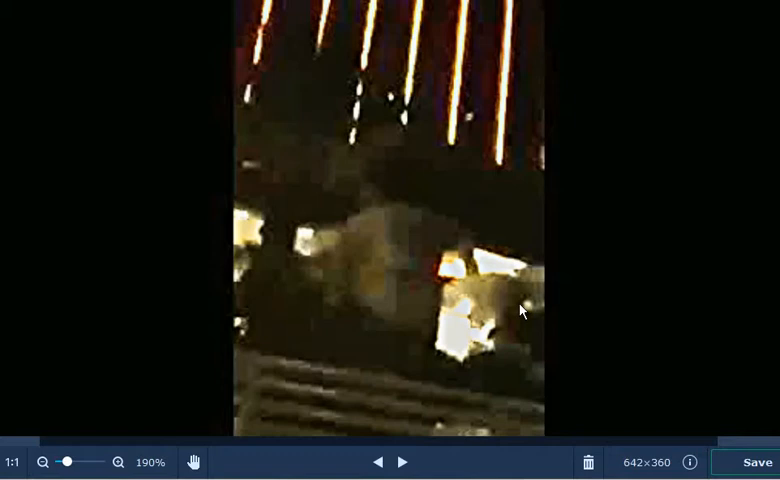
mouse_move(472, 277)
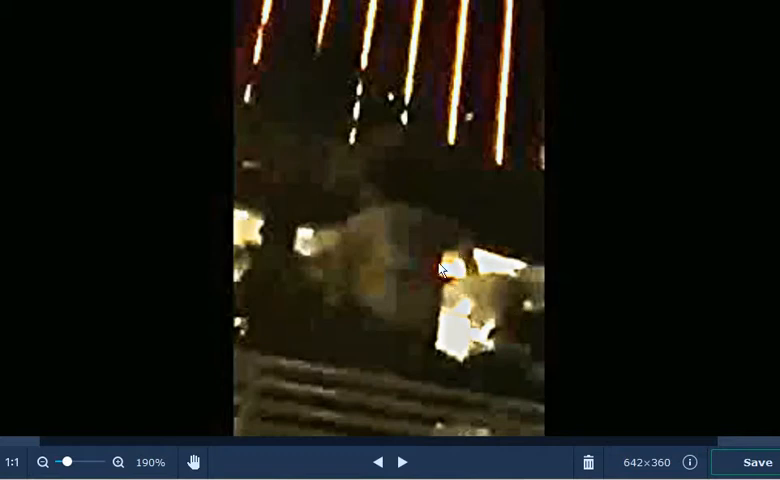
mouse_move(387, 133)
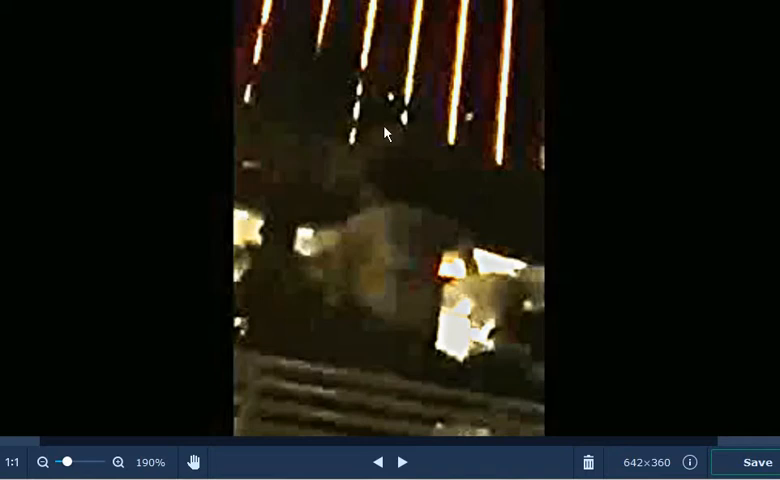
mouse_move(371, 198)
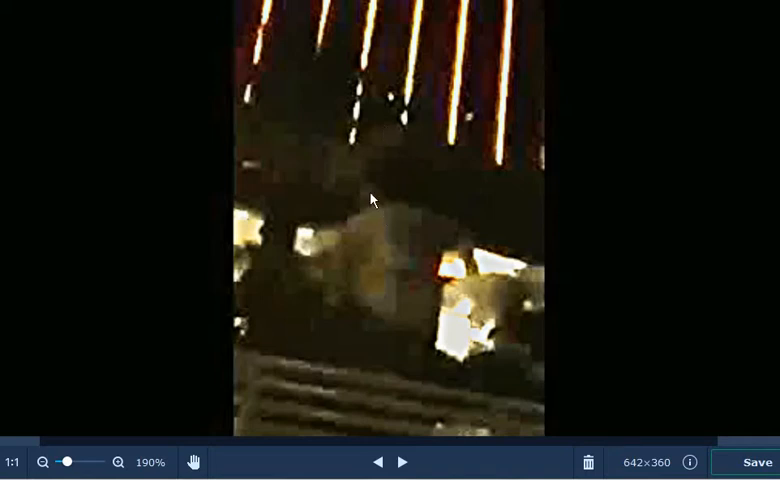
mouse_move(314, 168)
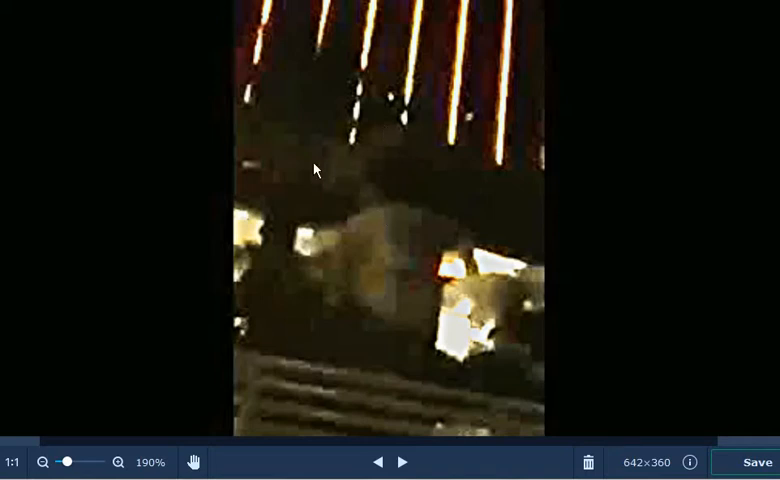
mouse_move(249, 139)
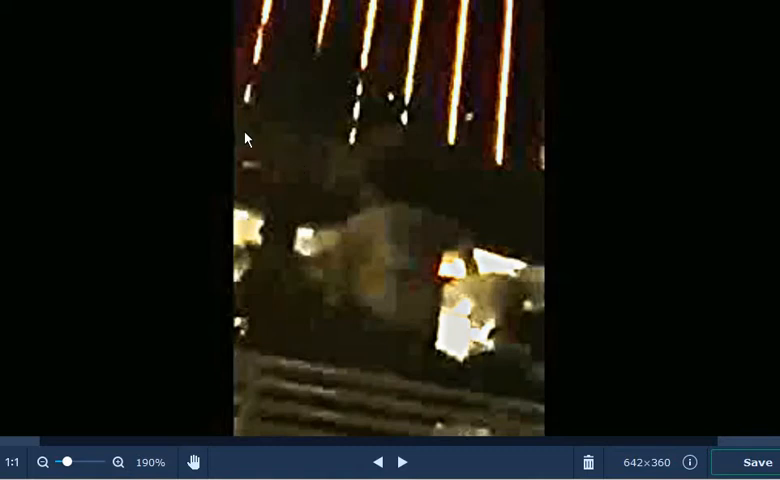
mouse_move(250, 62)
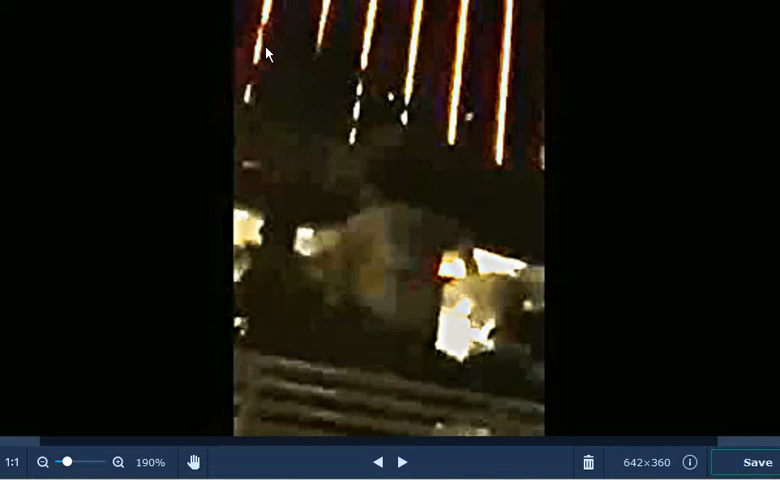
mouse_move(366, 124)
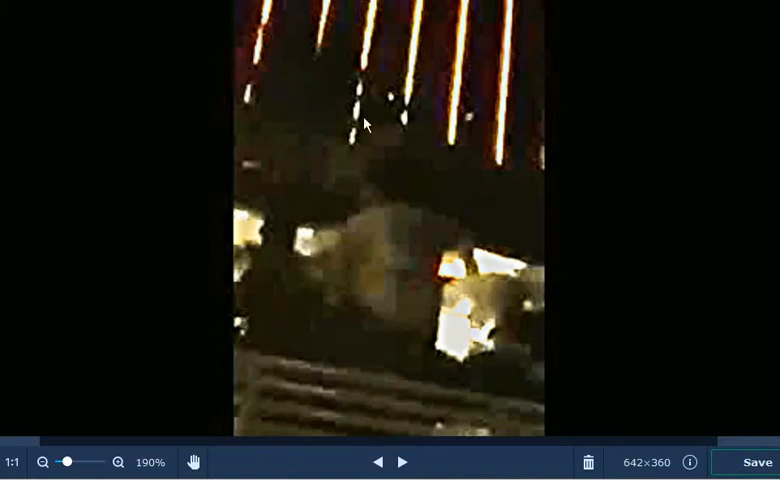
mouse_move(418, 109)
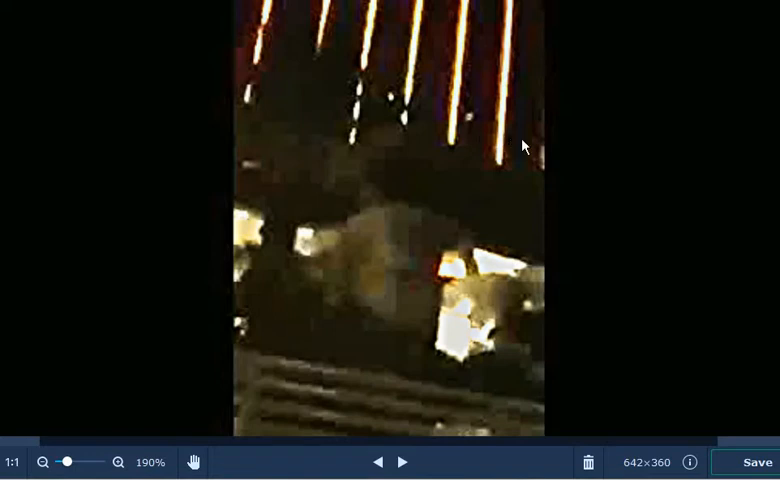
mouse_move(536, 181)
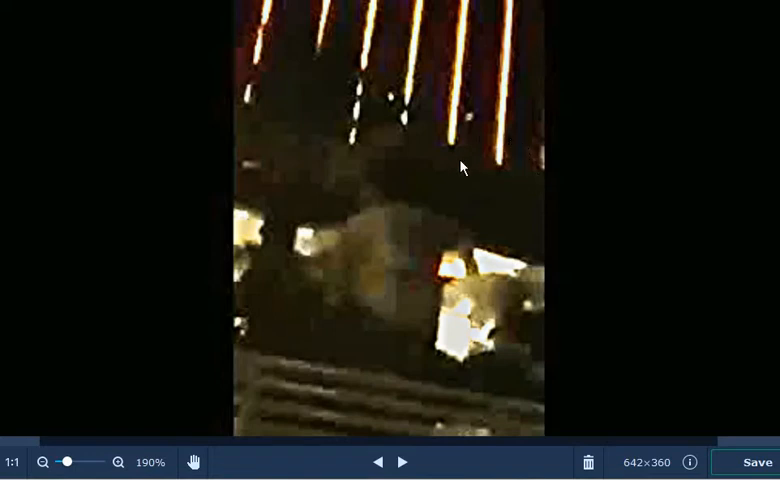
mouse_move(435, 280)
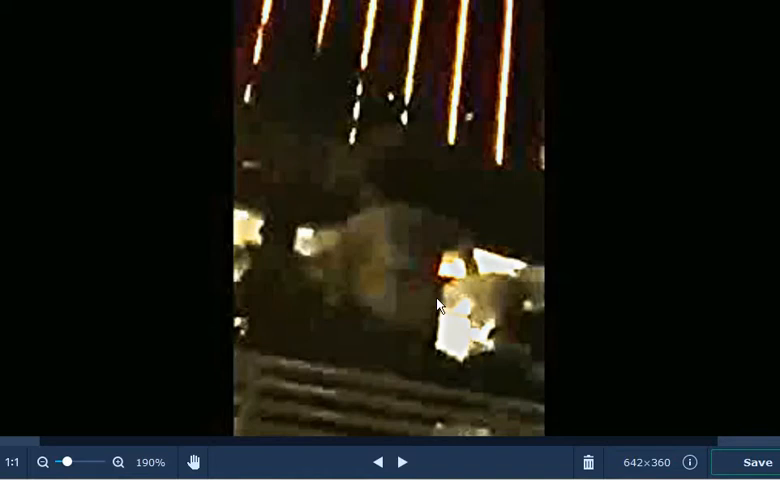
mouse_move(232, 403)
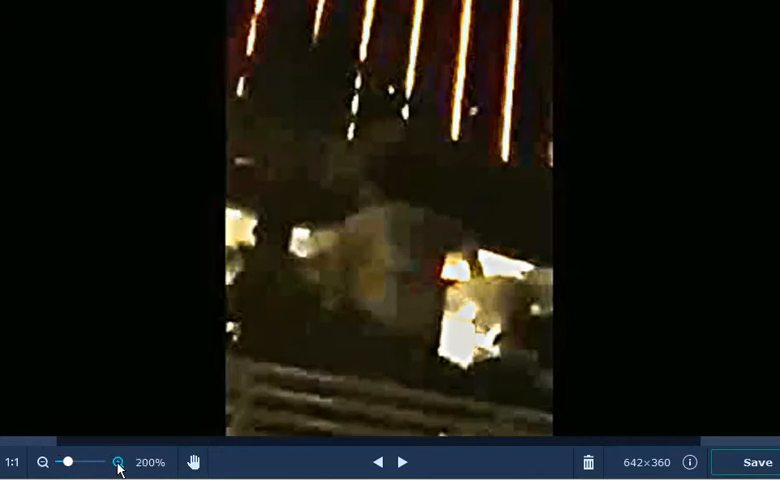
Magnify the night-scene frame step by step until the zoom reads 640%
left_click(117, 462)
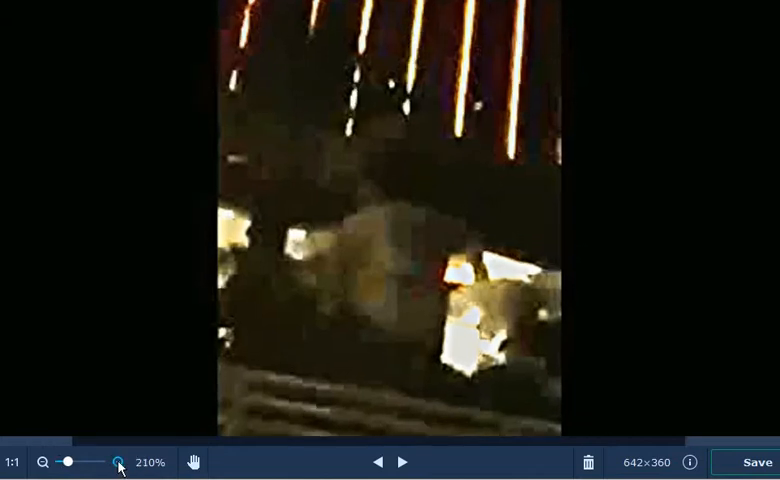
left_click(119, 461)
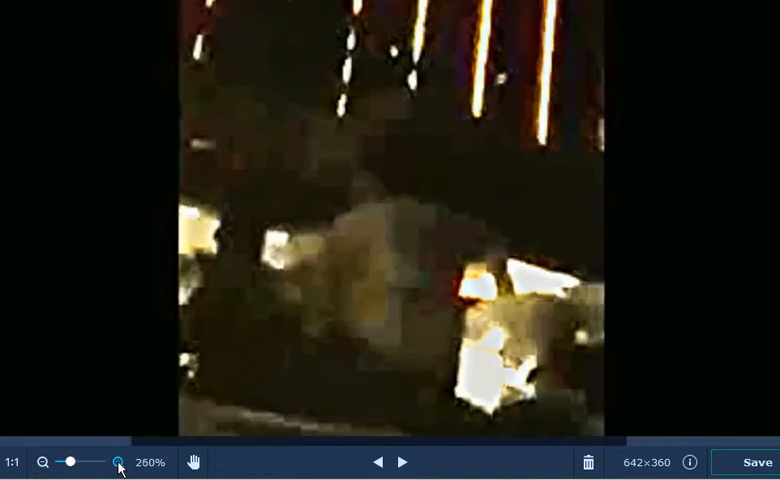
left_click(117, 461)
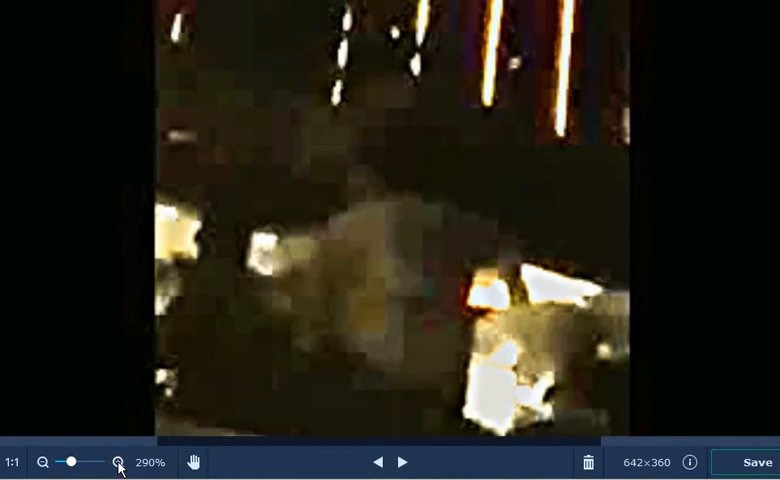
left_click(117, 462)
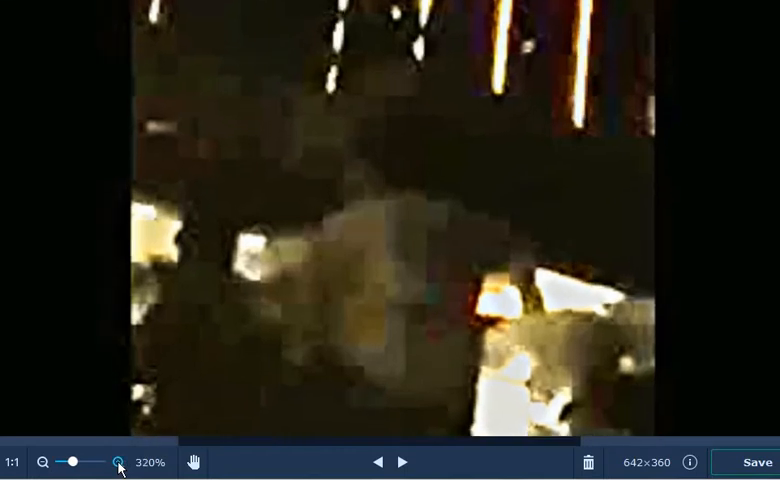
left_click(118, 462)
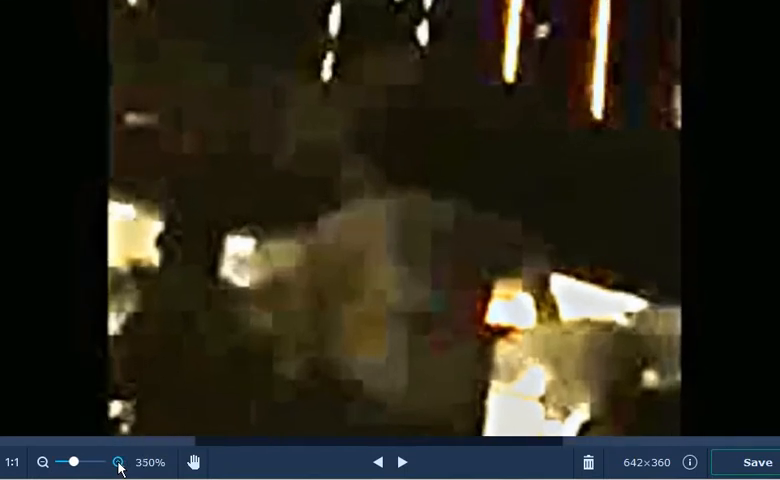
left_click(118, 462)
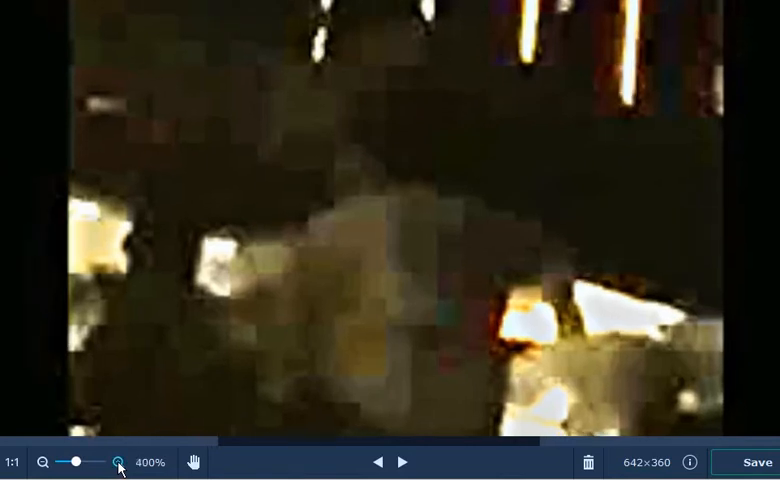
left_click(117, 461)
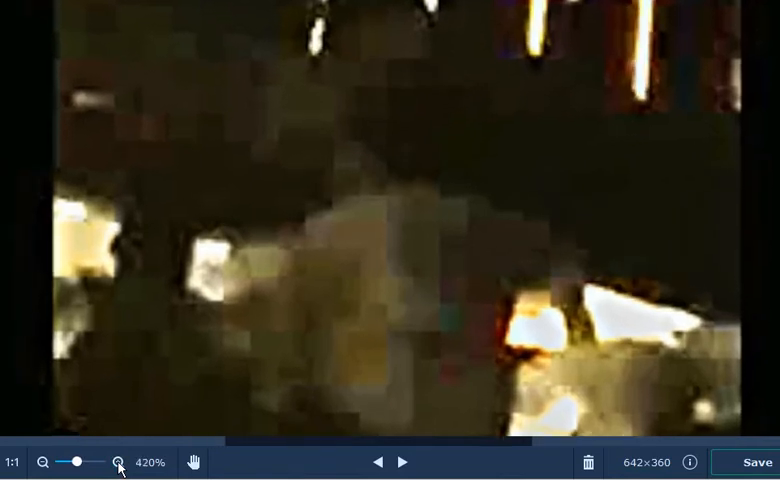
left_click(117, 461)
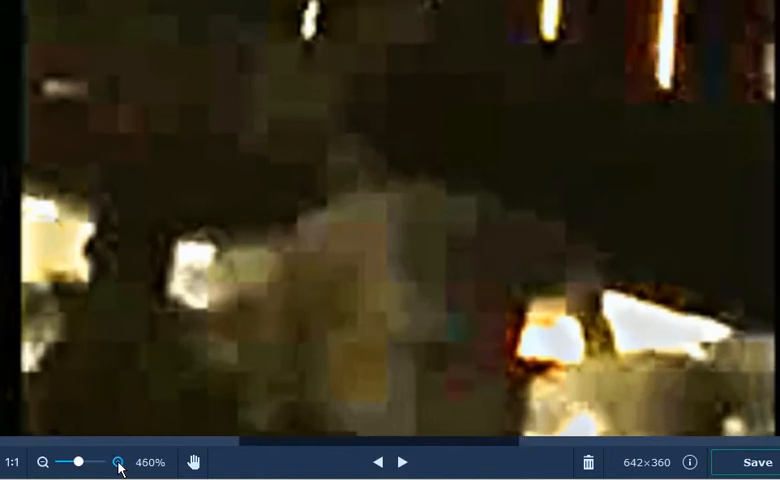
left_click(117, 462)
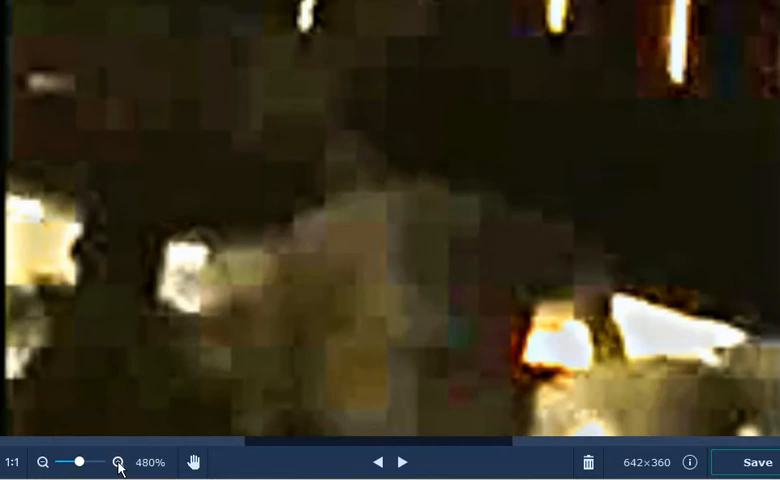
left_click(117, 462)
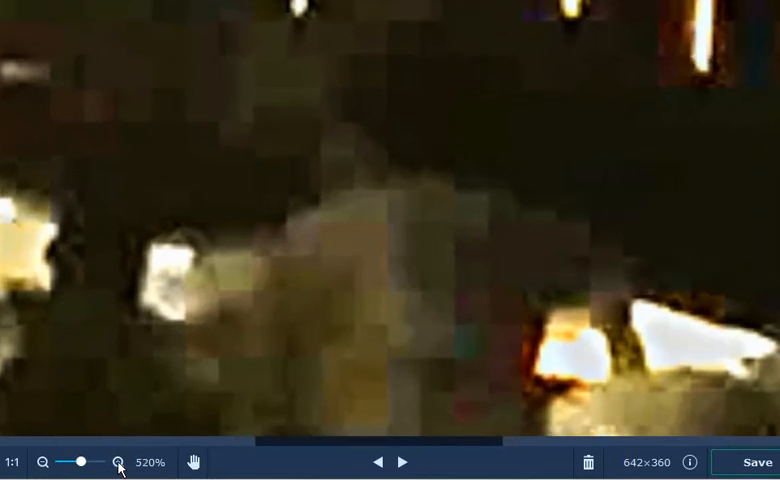
left_click(117, 462)
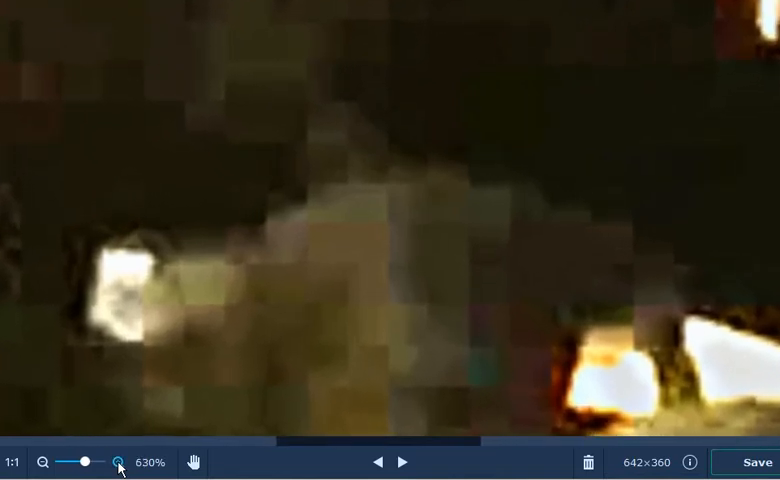
left_click(118, 461)
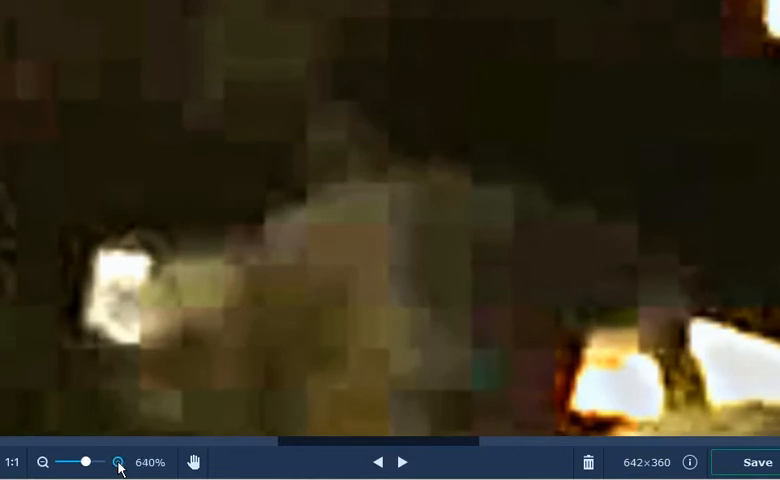
mouse_move(699, 90)
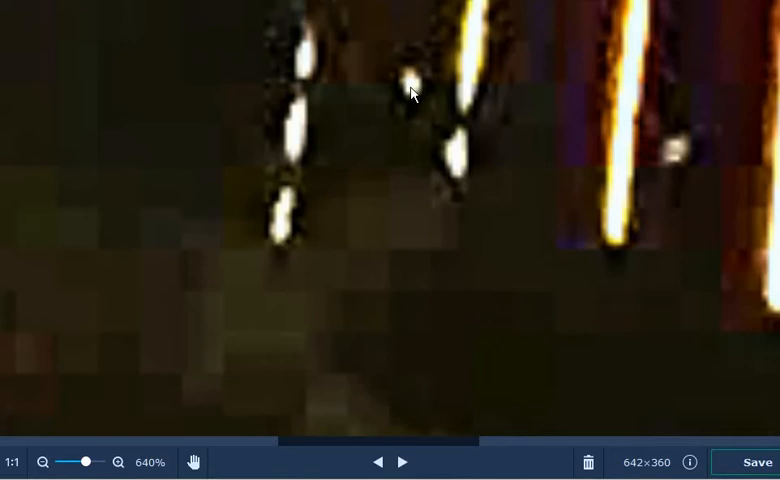
mouse_move(638, 158)
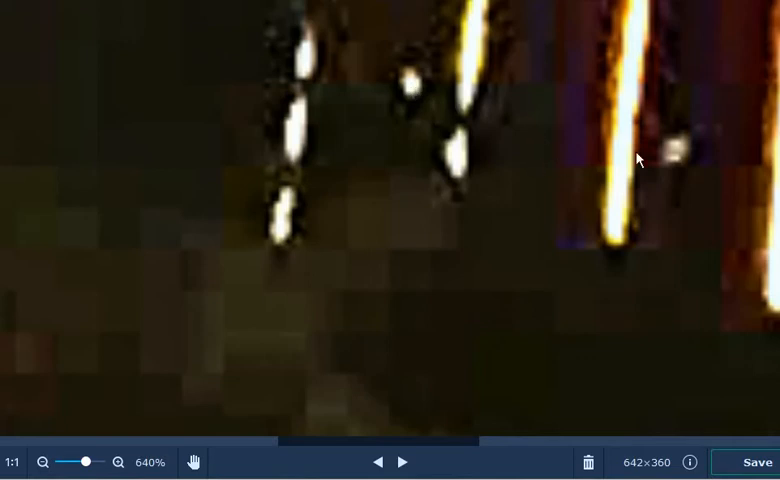
mouse_move(683, 163)
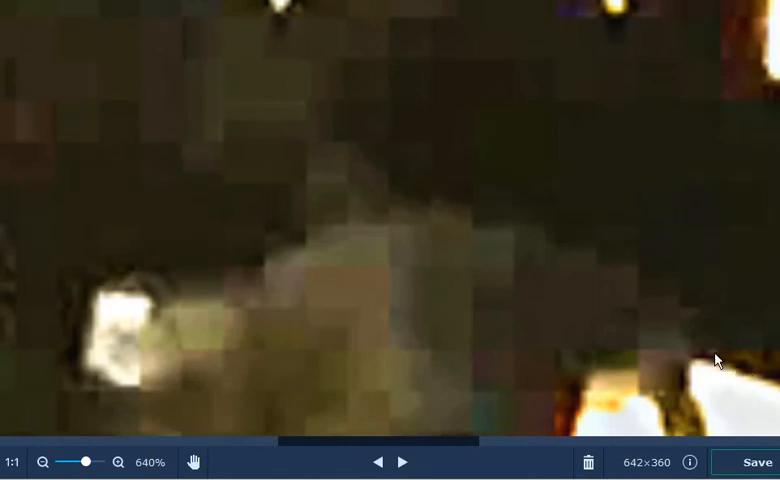
mouse_move(677, 414)
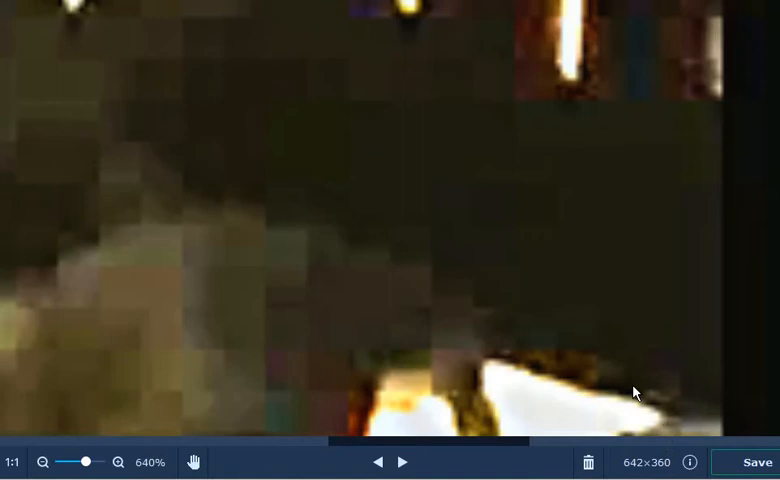
mouse_move(668, 407)
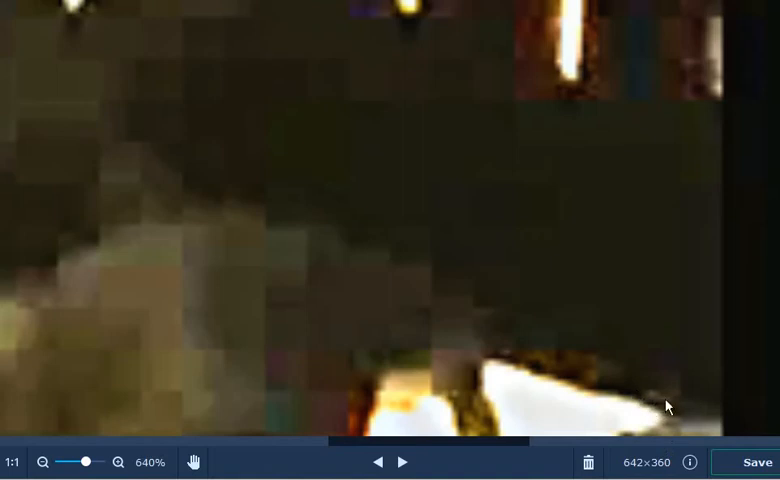
mouse_move(564, 373)
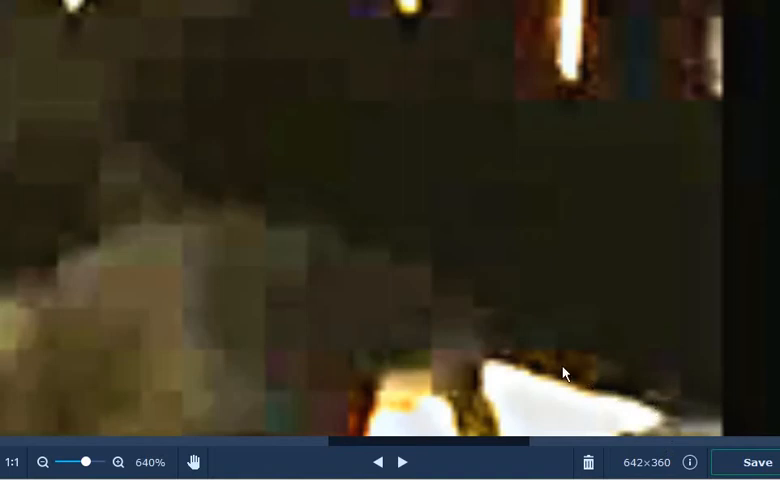
mouse_move(507, 370)
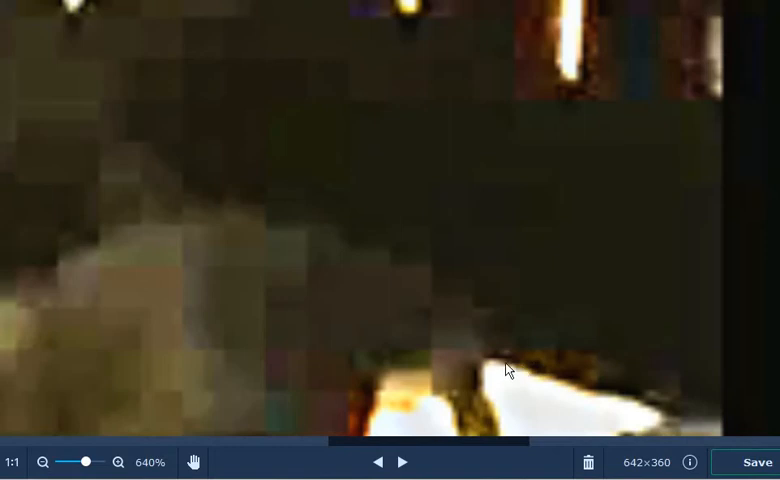
mouse_move(495, 417)
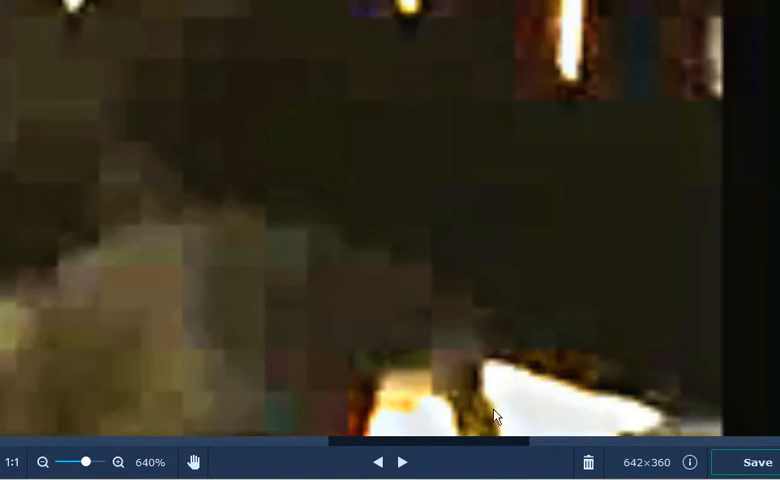
mouse_move(330, 256)
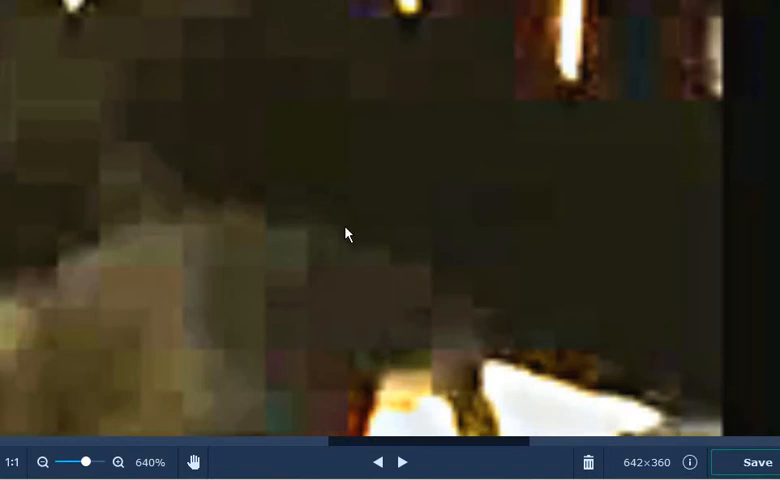
mouse_move(377, 248)
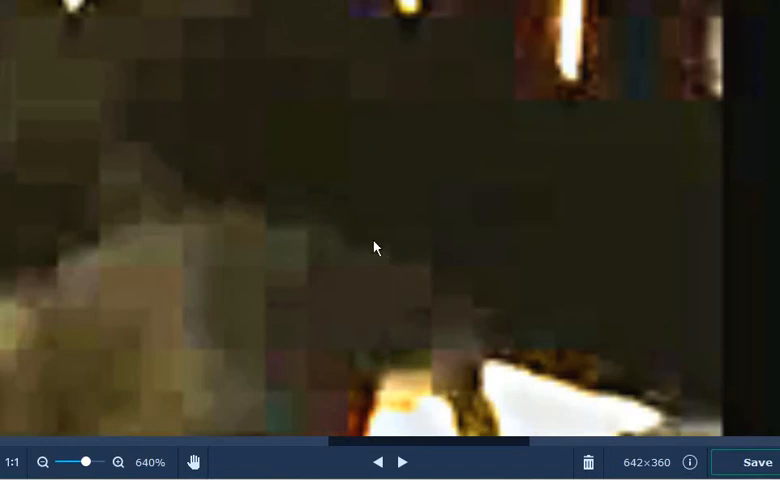
mouse_move(500, 268)
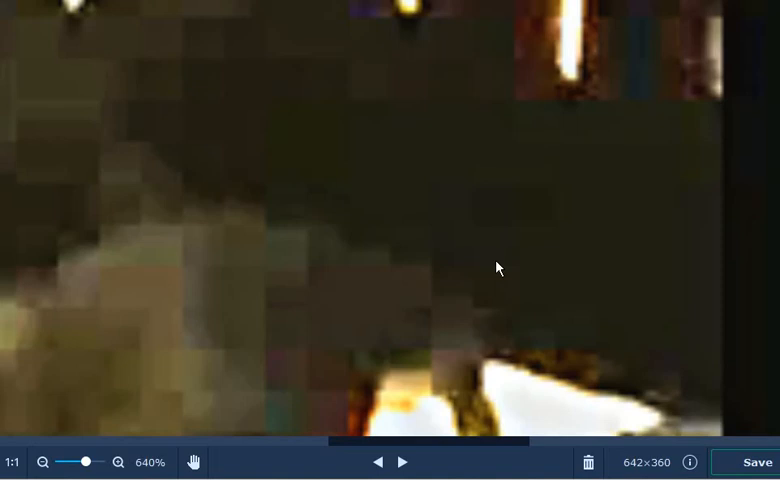
mouse_move(252, 240)
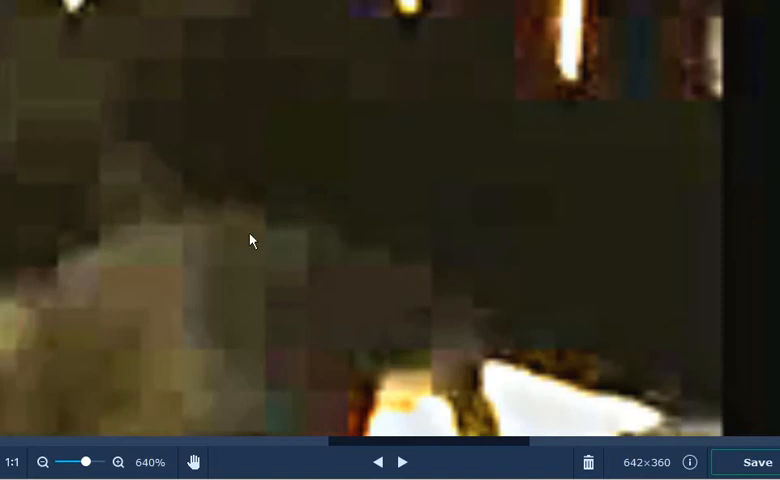
mouse_move(281, 219)
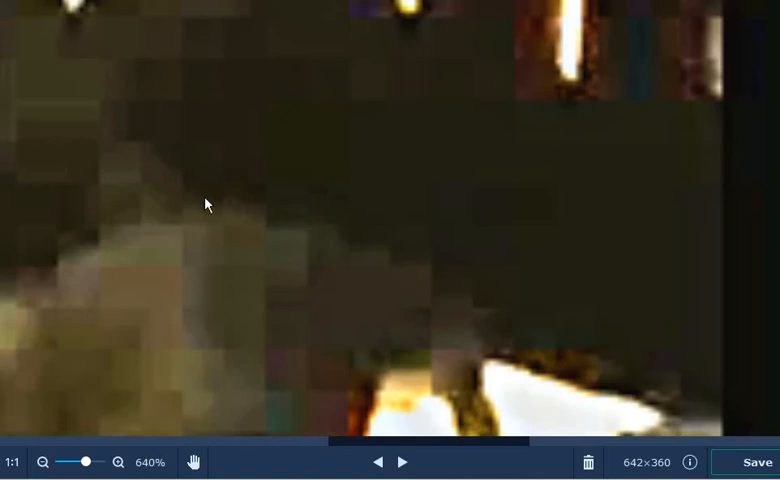
mouse_move(190, 195)
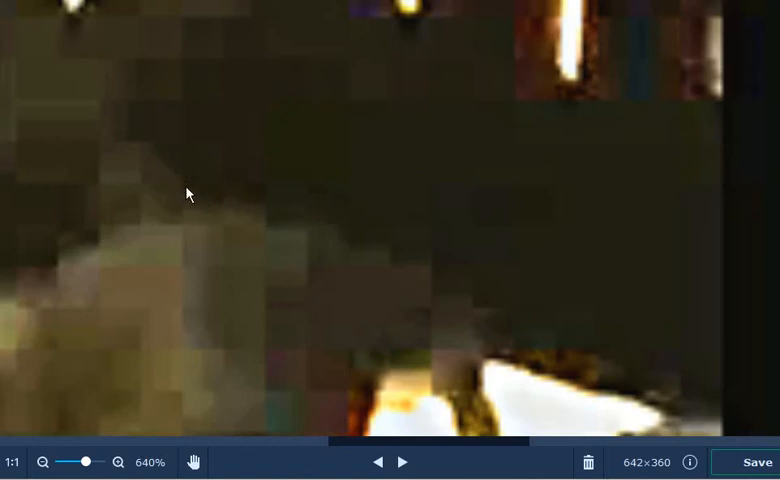
mouse_move(198, 189)
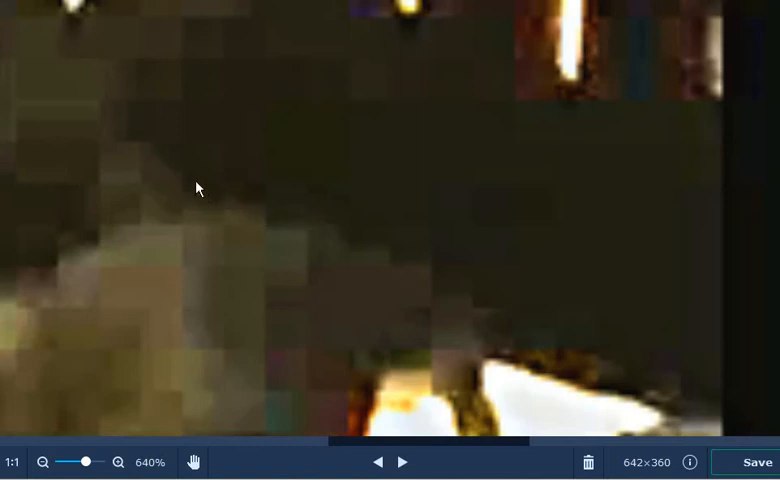
mouse_move(137, 225)
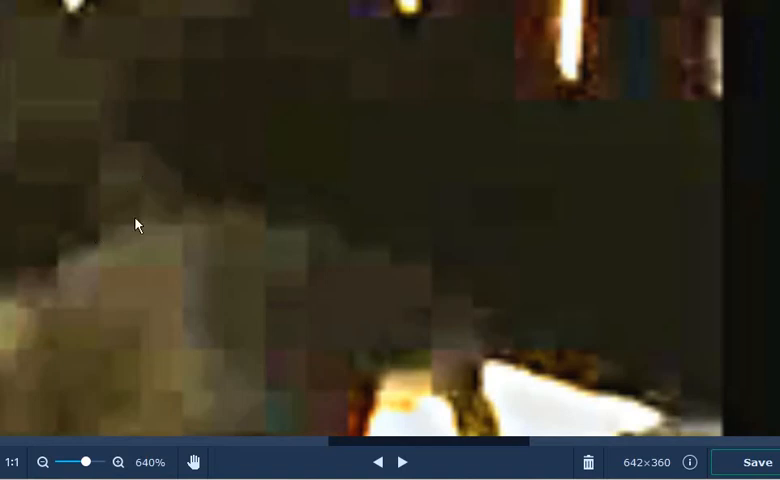
mouse_move(140, 336)
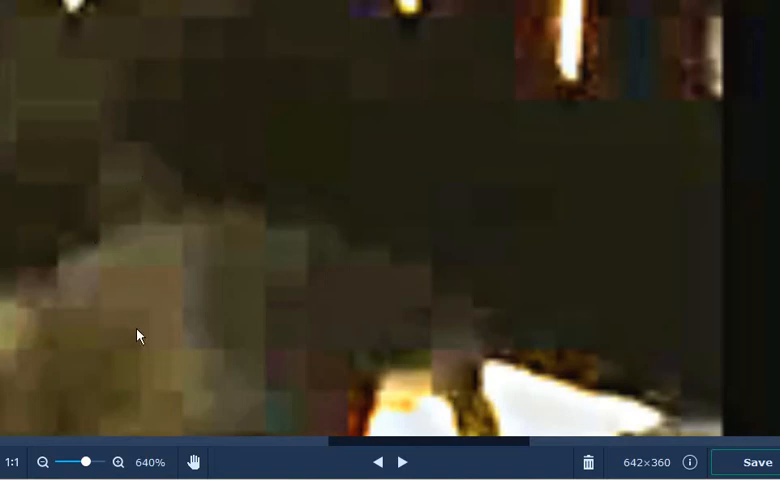
mouse_move(57, 278)
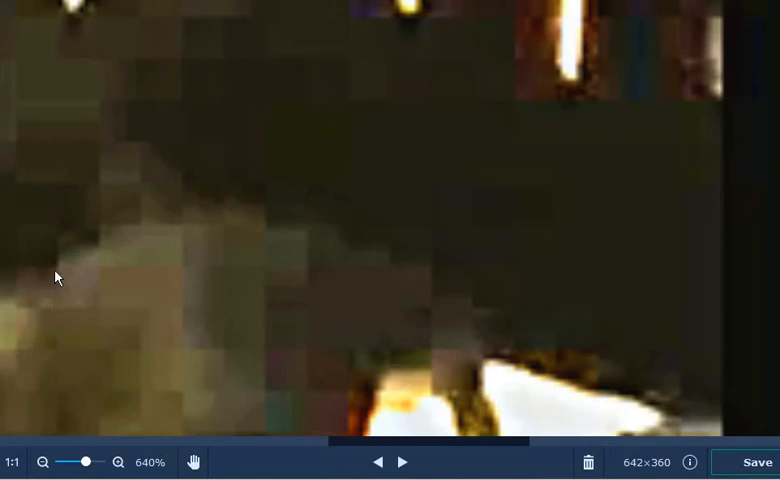
mouse_move(70, 254)
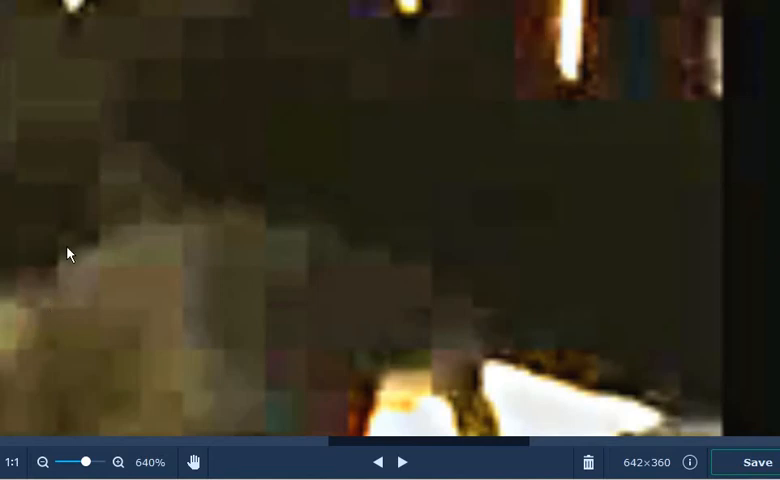
mouse_move(306, 412)
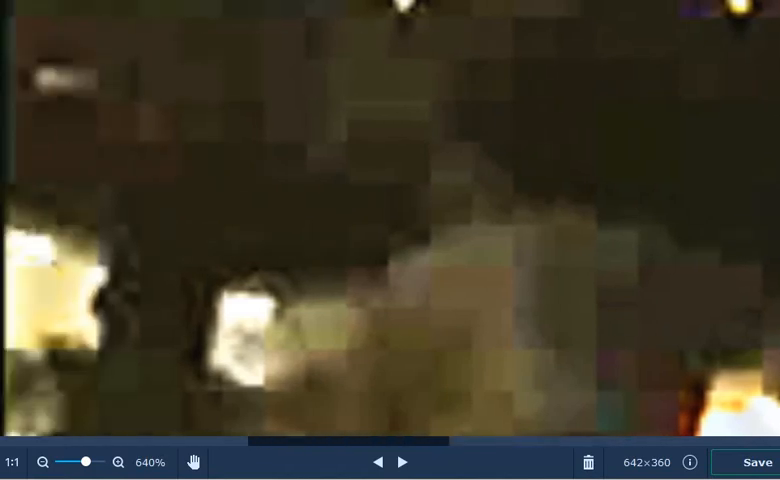
mouse_move(28, 232)
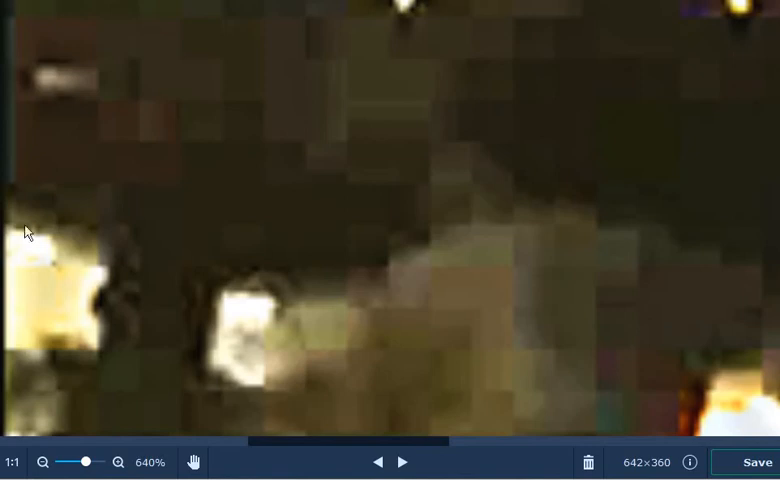
mouse_move(37, 290)
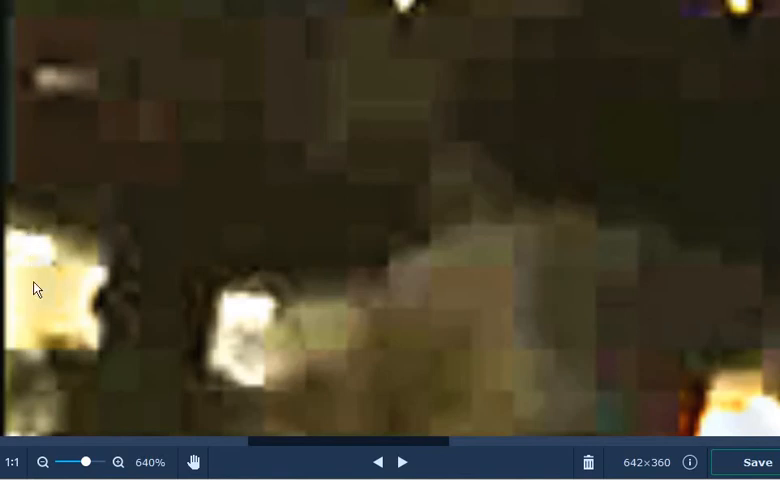
mouse_move(110, 290)
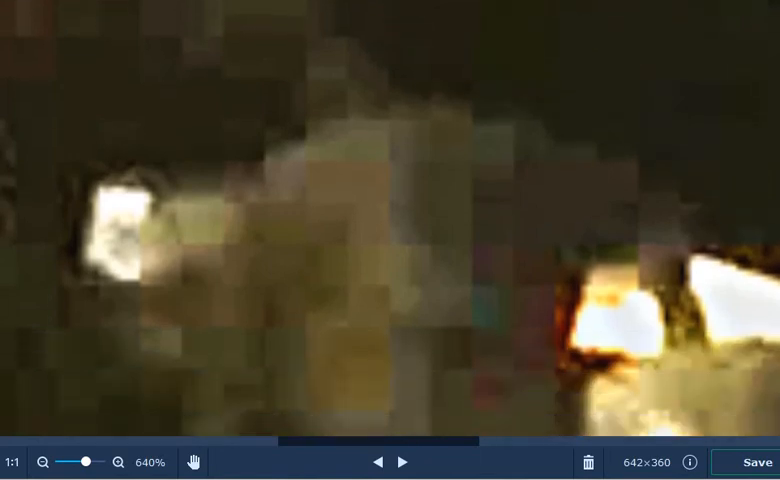
mouse_move(675, 300)
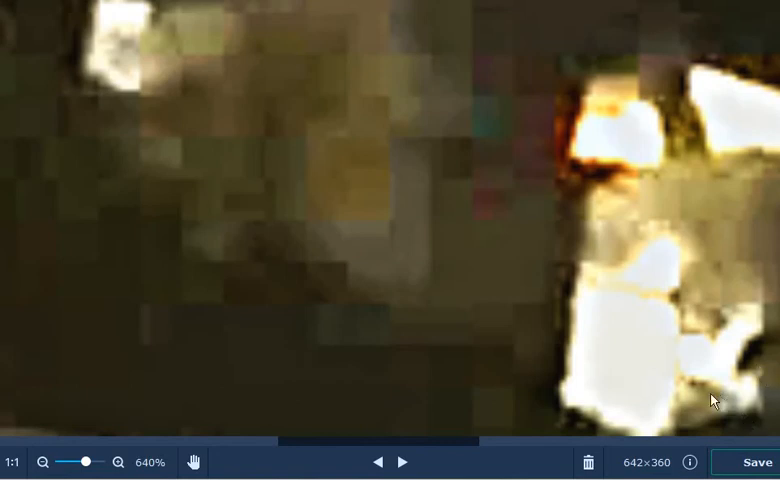
mouse_move(603, 333)
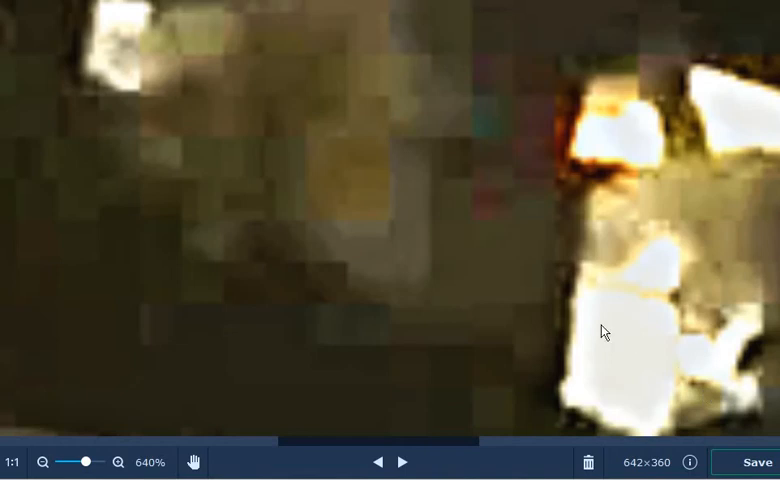
mouse_move(560, 305)
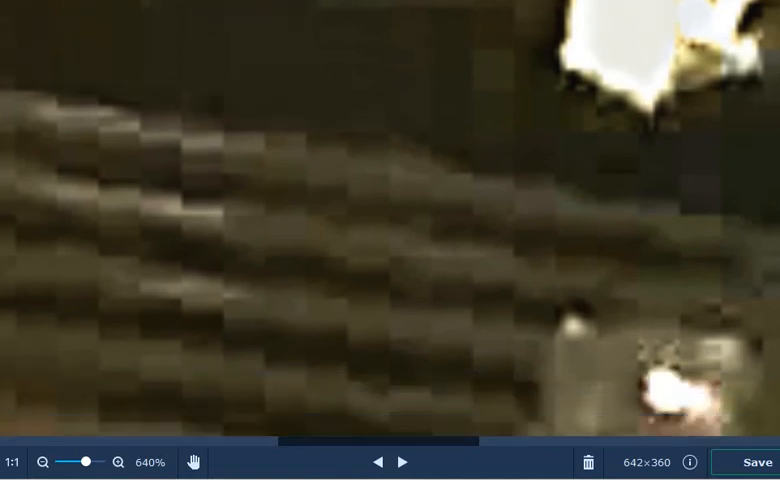
mouse_move(657, 357)
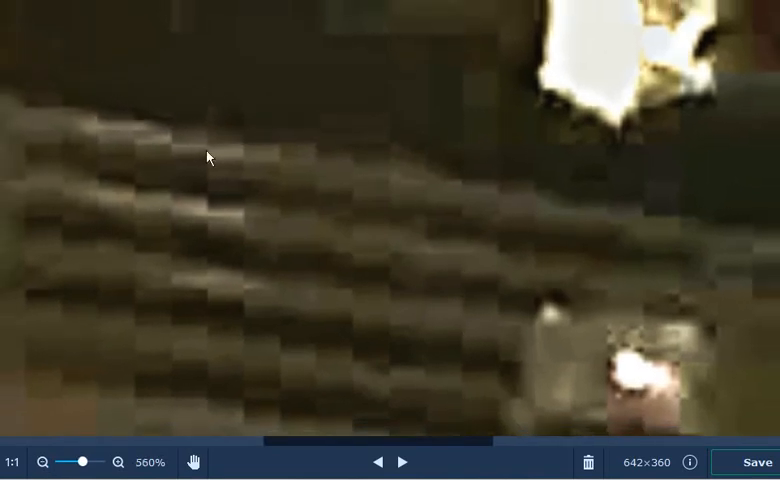
mouse_move(224, 140)
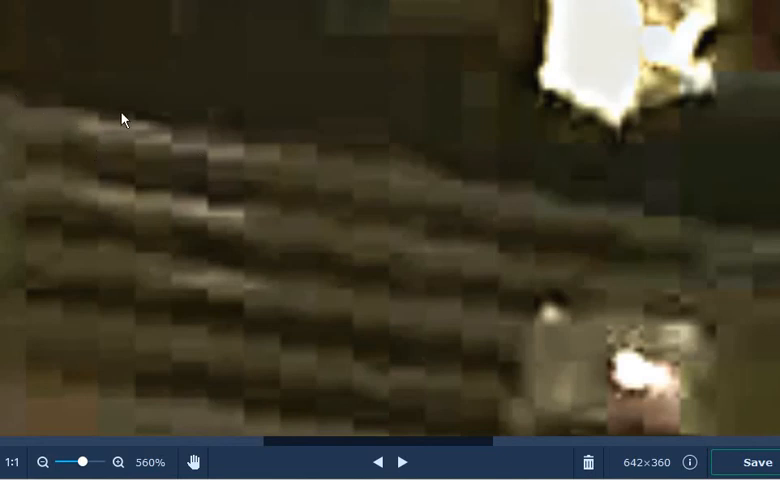
mouse_move(168, 208)
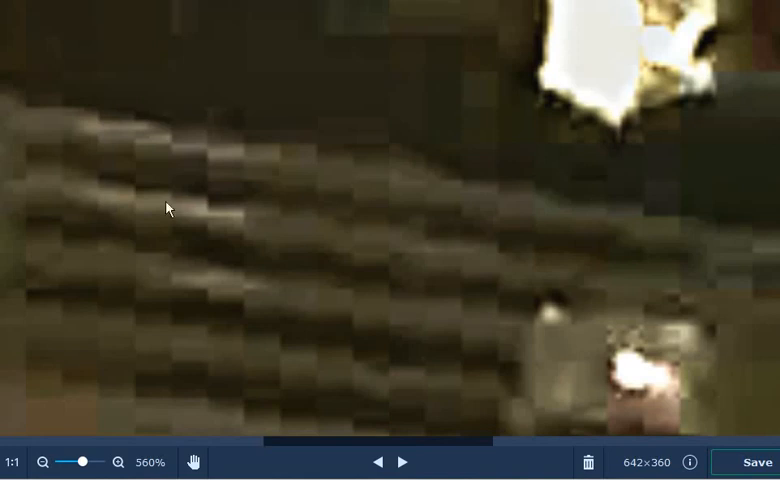
mouse_move(43, 462)
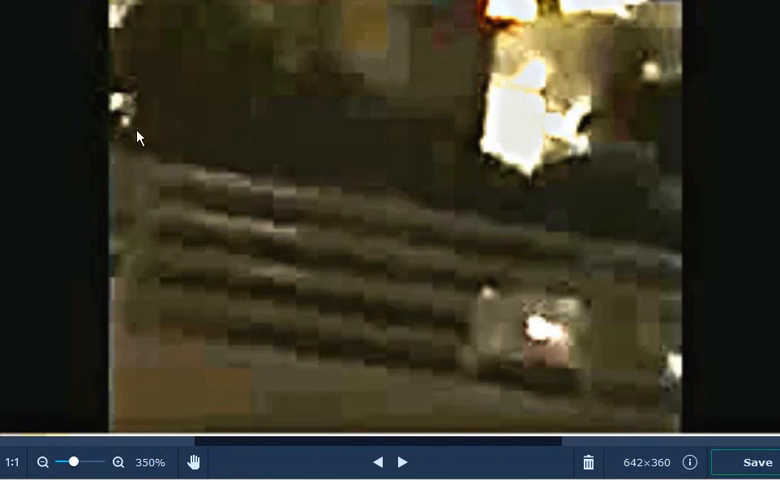
mouse_move(132, 123)
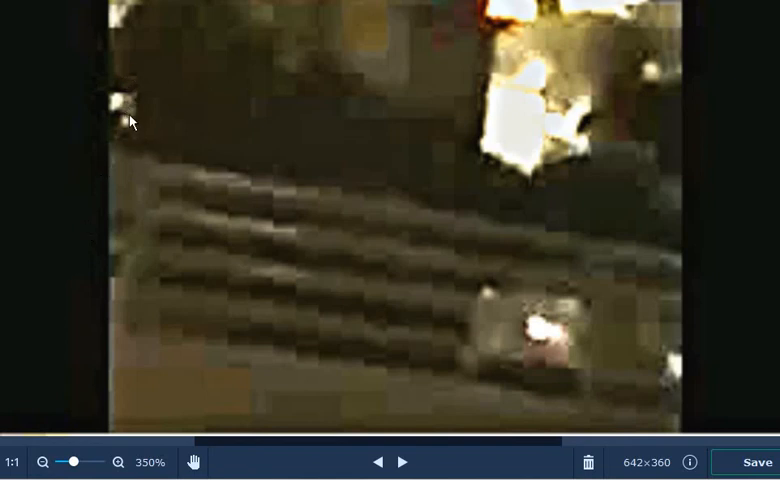
mouse_move(98, 230)
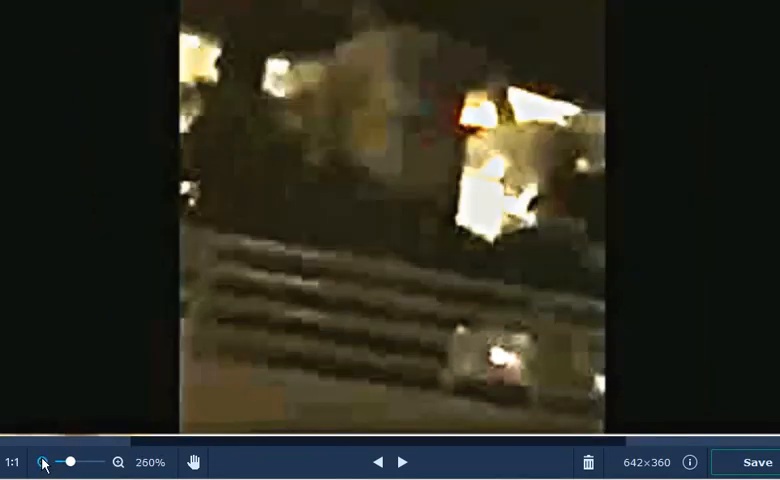
Zoom out twice to reveal the light streaks above the scene
left_click(119, 461)
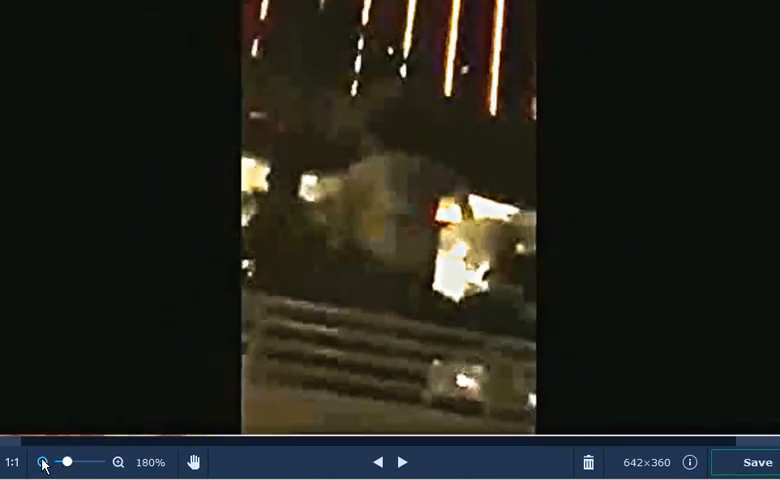
left_click(117, 462)
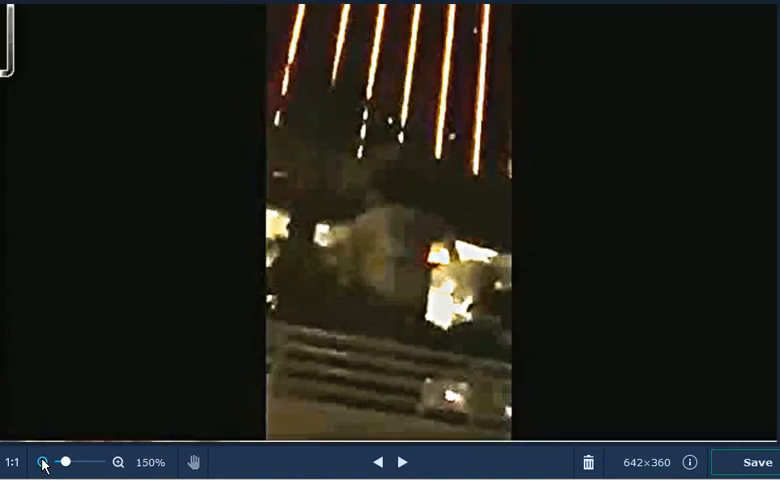